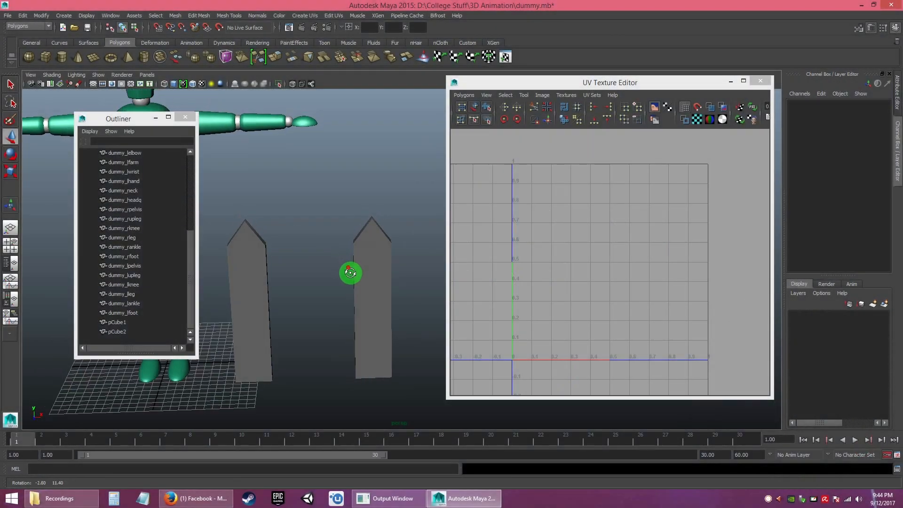
# Move the UV Texture Editor aside and select pCube1 to show its unfolded UV shells
pyautogui.moveTo(350, 272); pyautogui.dragTo(331, 270)
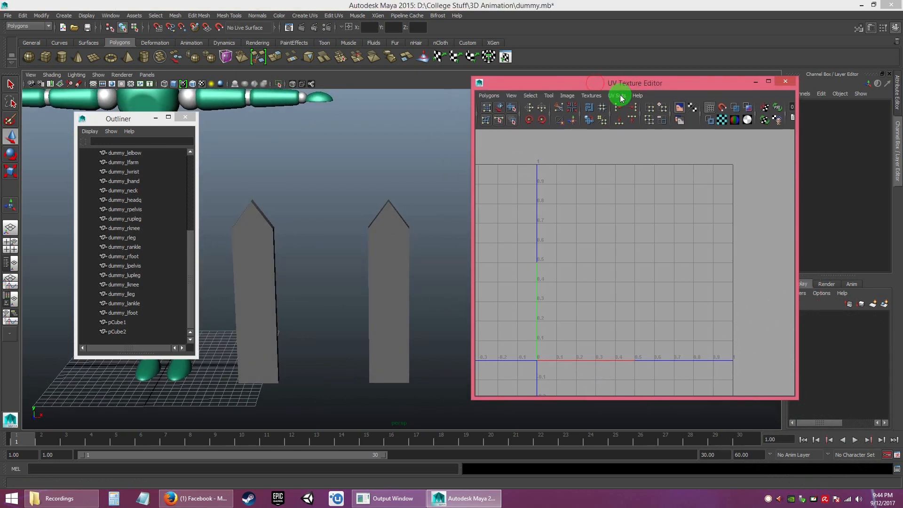
pyautogui.click(115, 322)
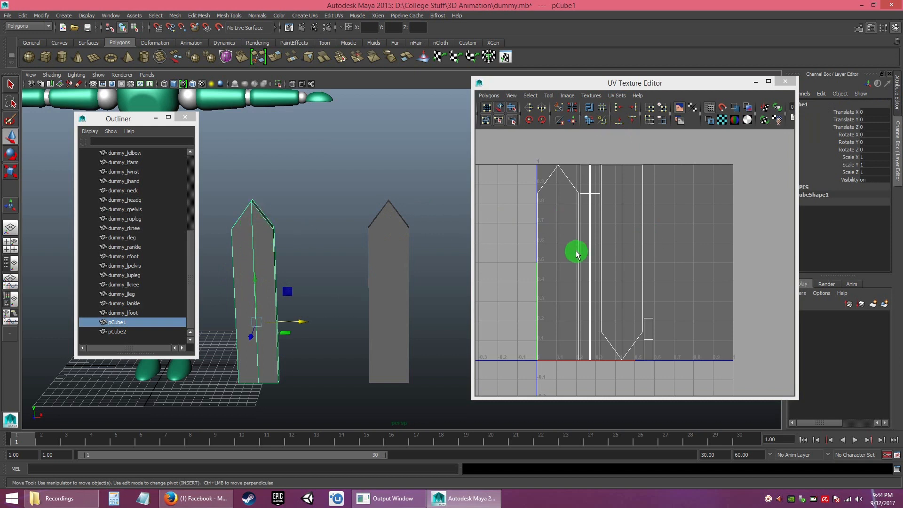
pyautogui.moveTo(665, 192)
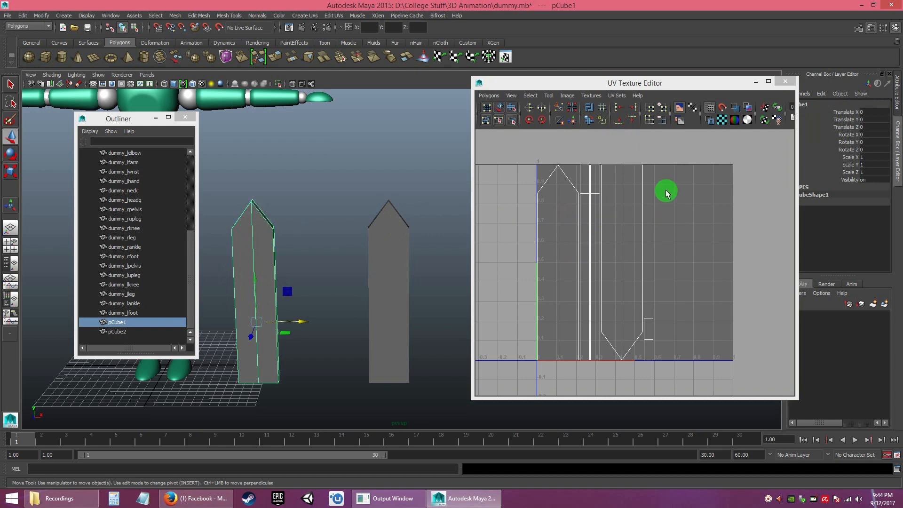
pyautogui.moveTo(159, 341)
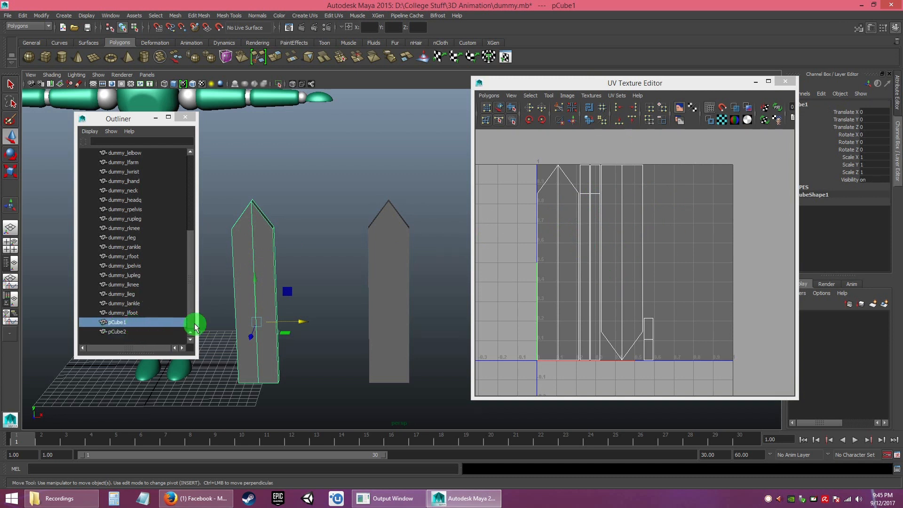
# Select pCube2 and set its Translate X in the Channel Box so it overlaps pCube1
pyautogui.click(117, 331)
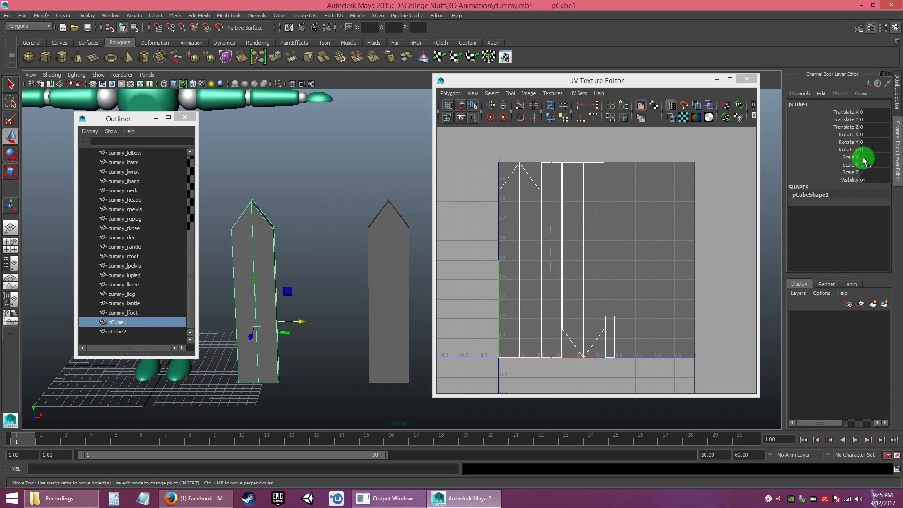
pyautogui.click(117, 332)
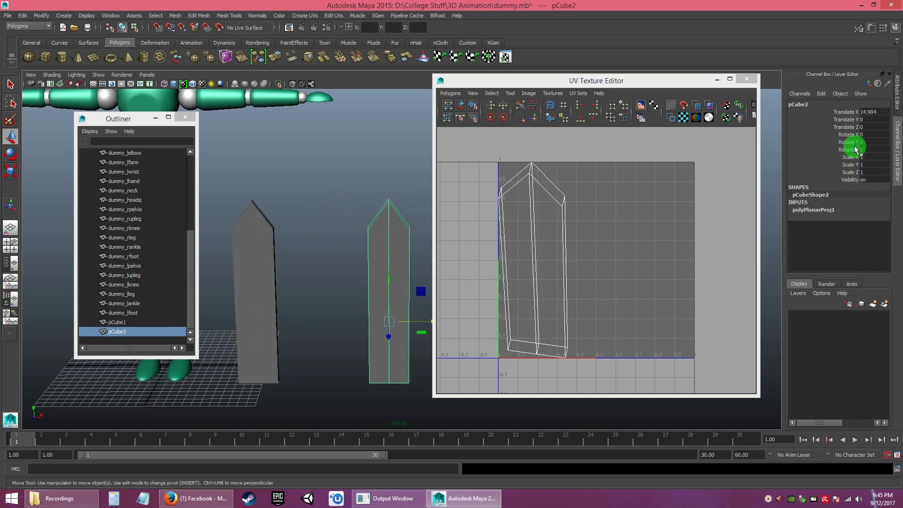
pyautogui.click(871, 111)
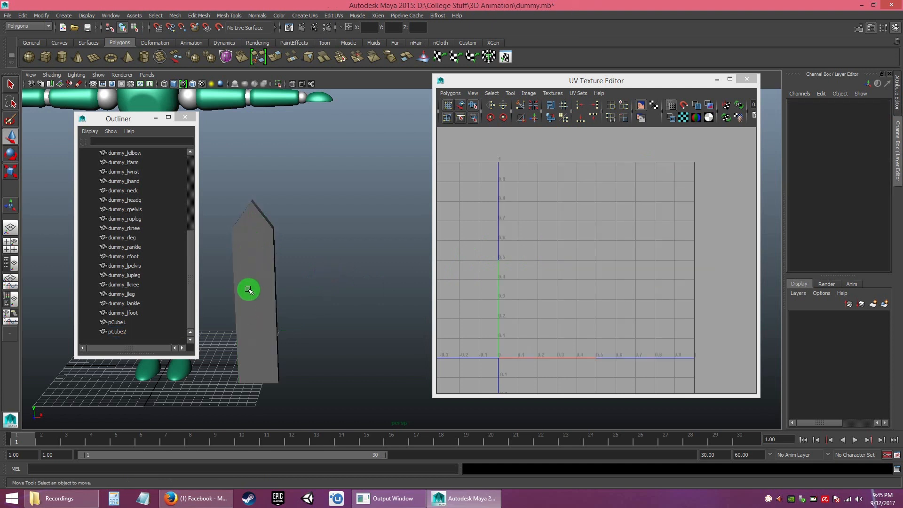
pyautogui.moveTo(257, 259)
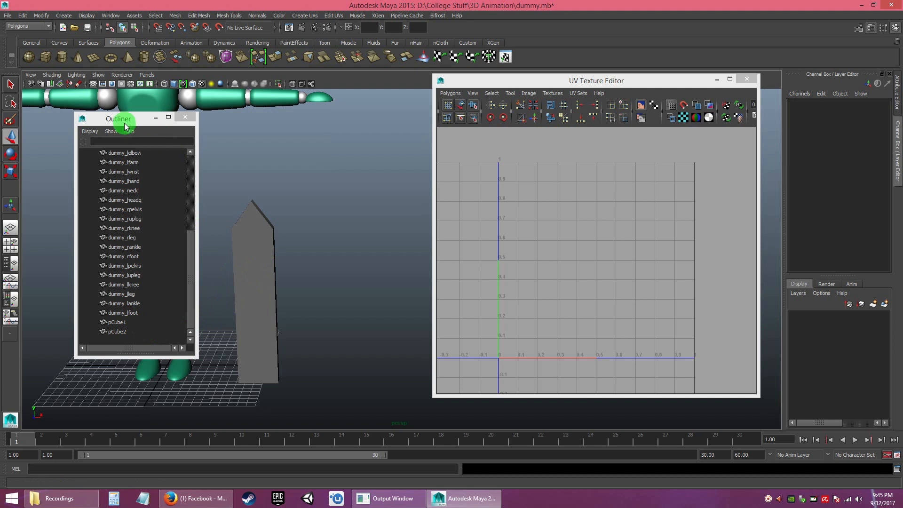
# Move the Outliner aside, then select pCube1 as source and add pCube2 as target
pyautogui.moveTo(119, 119); pyautogui.dragTo(104, 132)
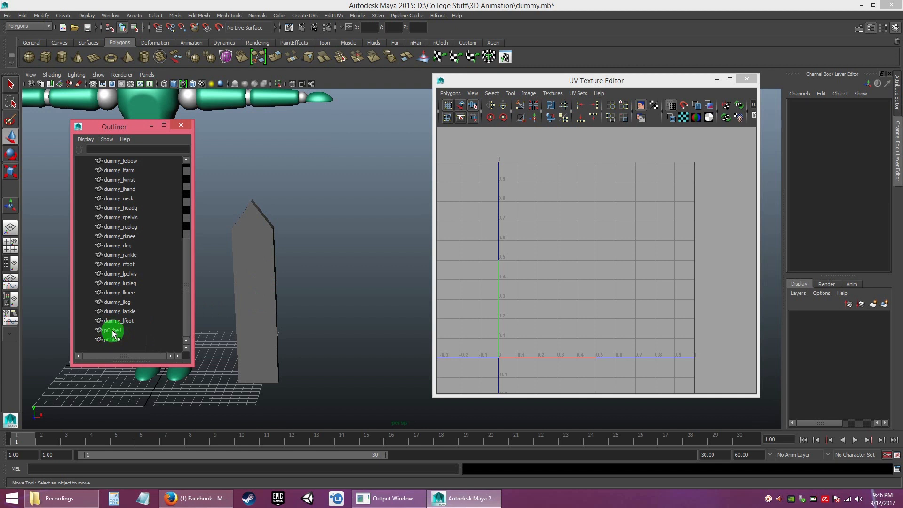
pyautogui.click(112, 330)
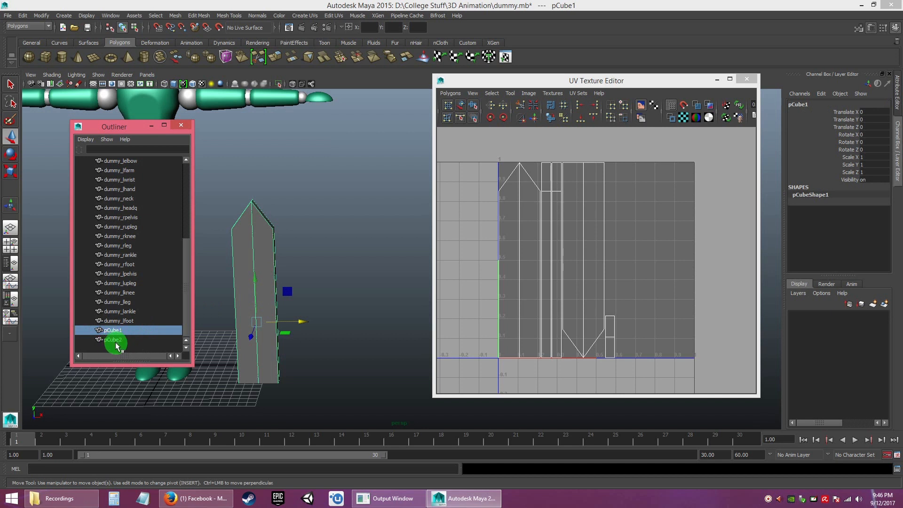
pyautogui.click(112, 338)
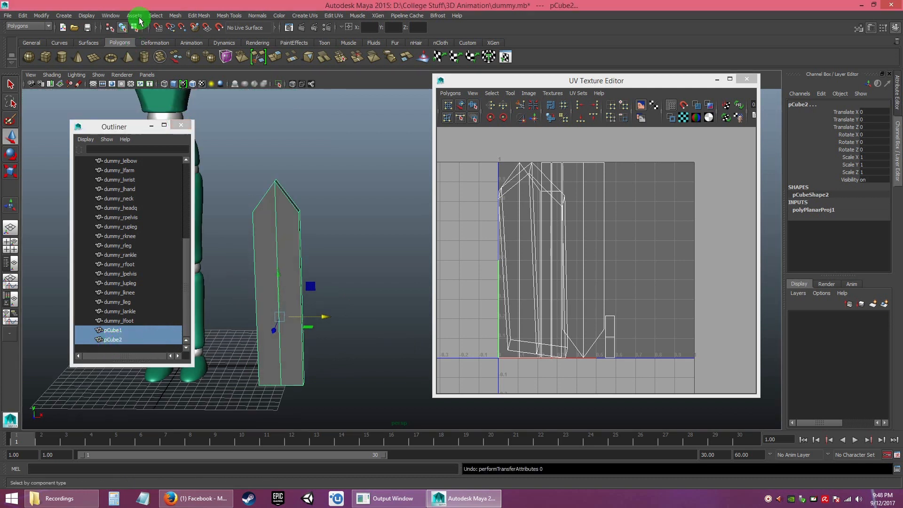
# Transfer UVs from pCube1 to pCube2 via Mesh > Transfer Attributes with Local sample space
pyautogui.click(175, 16)
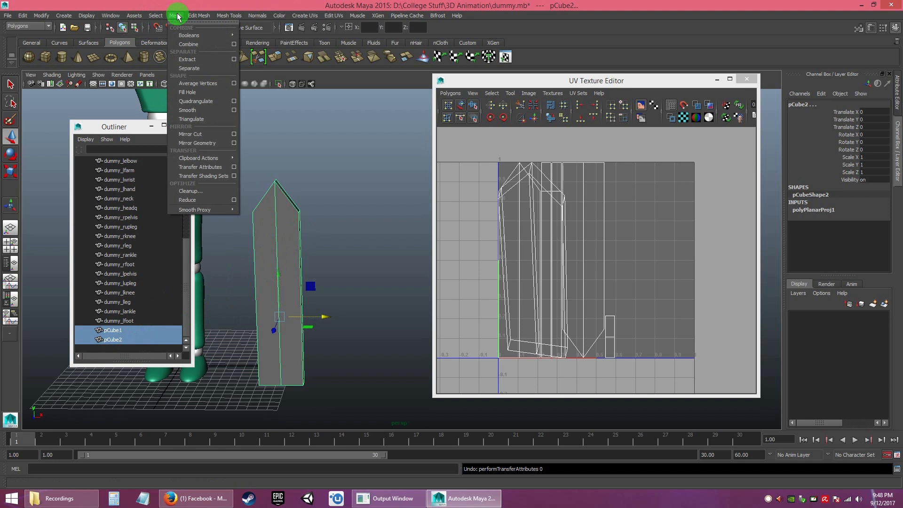
pyautogui.moveTo(200, 167)
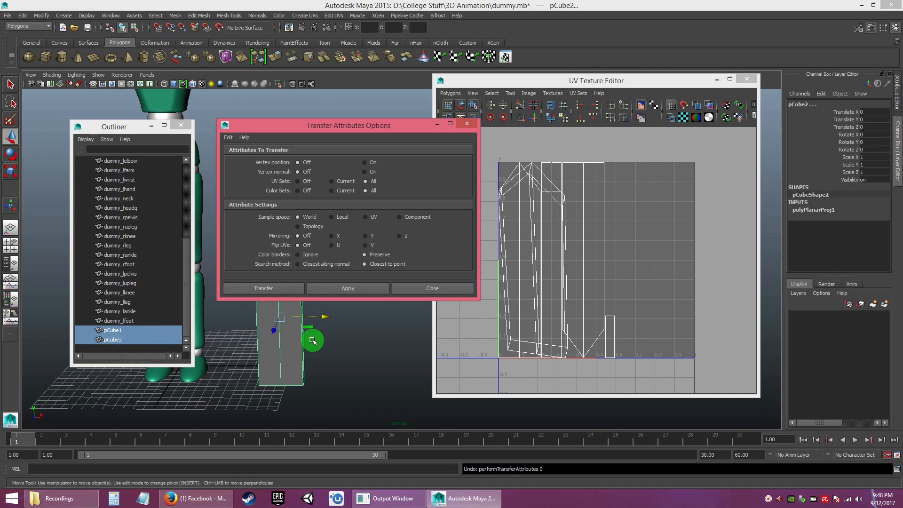
pyautogui.click(330, 216)
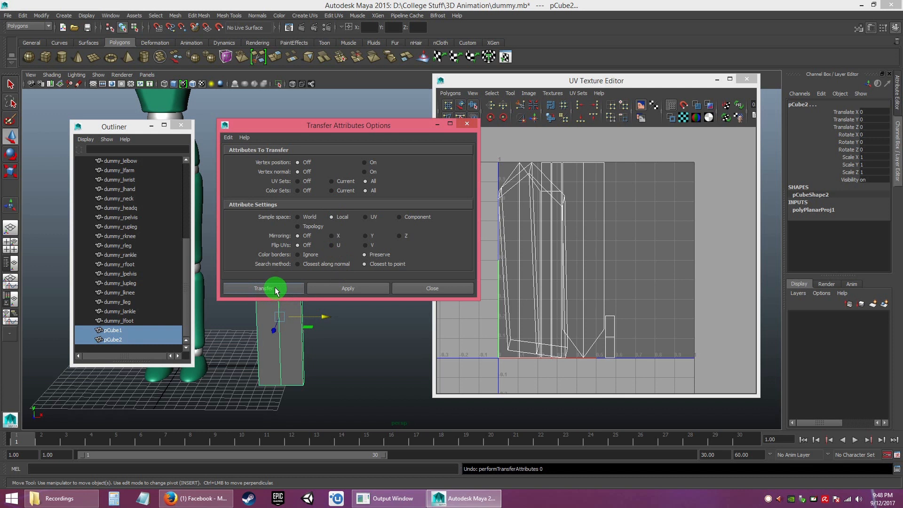
pyautogui.click(262, 288)
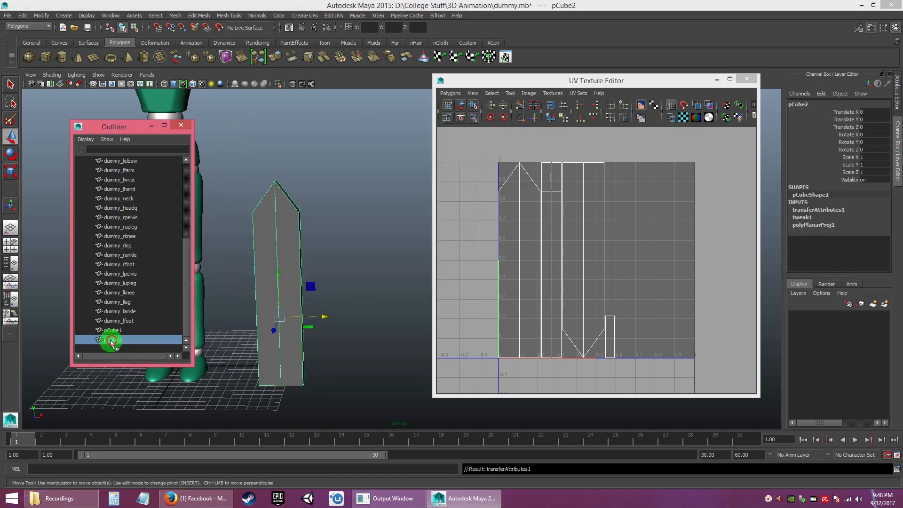
# Move the clone pCube2 back along X, then view the new scene's two stepped block meshes
pyautogui.click(113, 339)
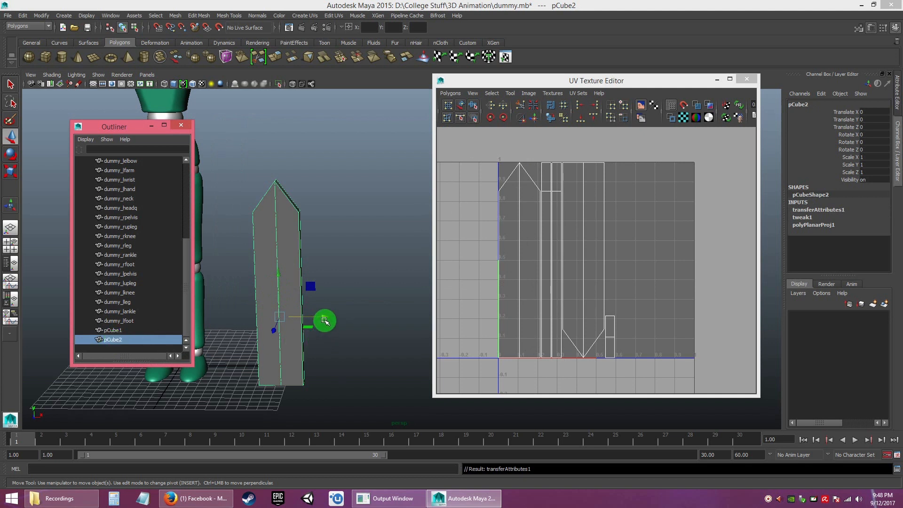
pyautogui.moveTo(325, 320); pyautogui.dragTo(375, 317)
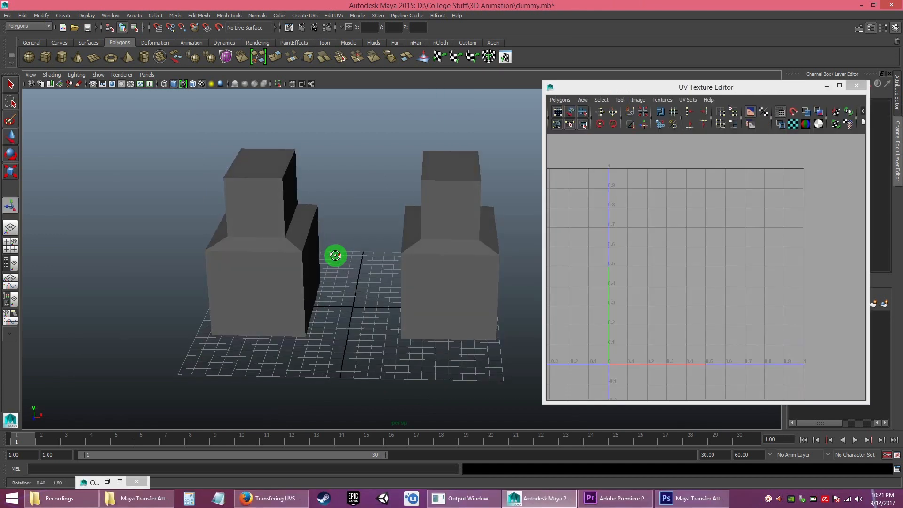
pyautogui.moveTo(335, 255); pyautogui.dragTo(347, 281)
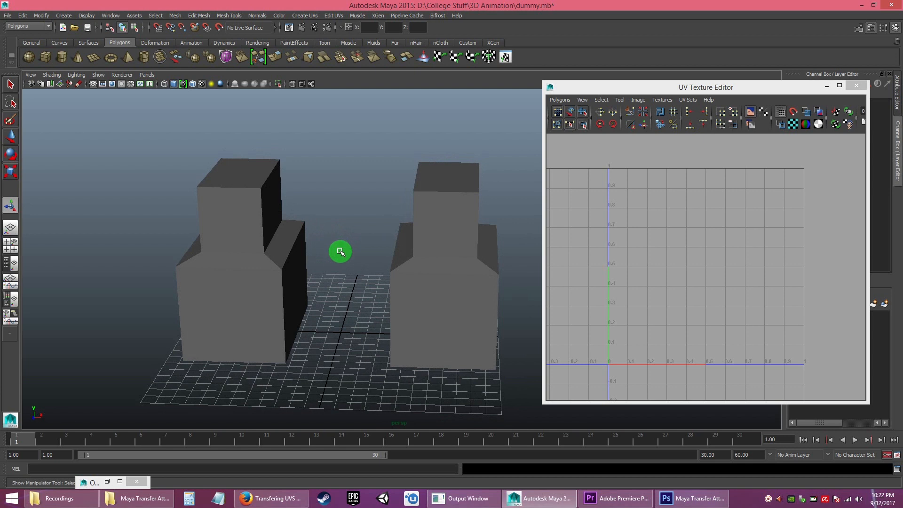
pyautogui.moveTo(350, 264)
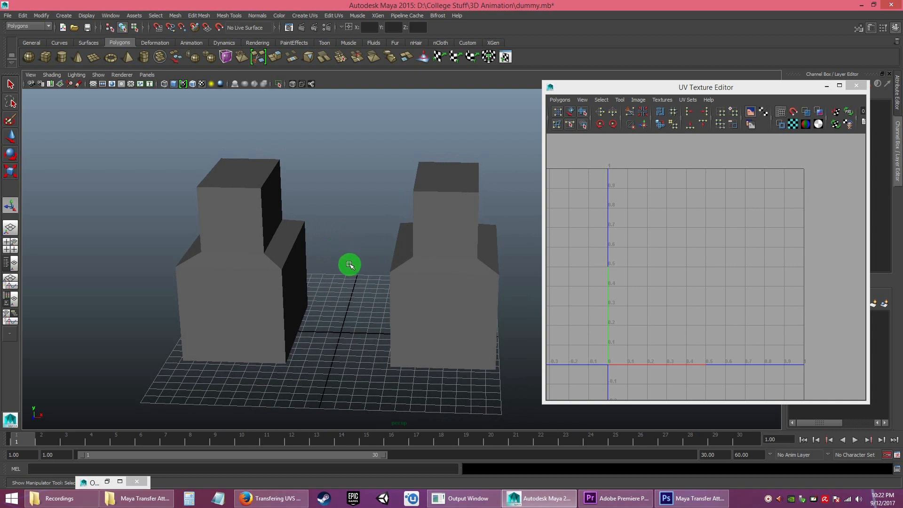
# Inspect the left block pCube1's UVs, open the Outliner beside the UV editor, then deselect
pyautogui.moveTo(350, 264); pyautogui.dragTo(243, 233)
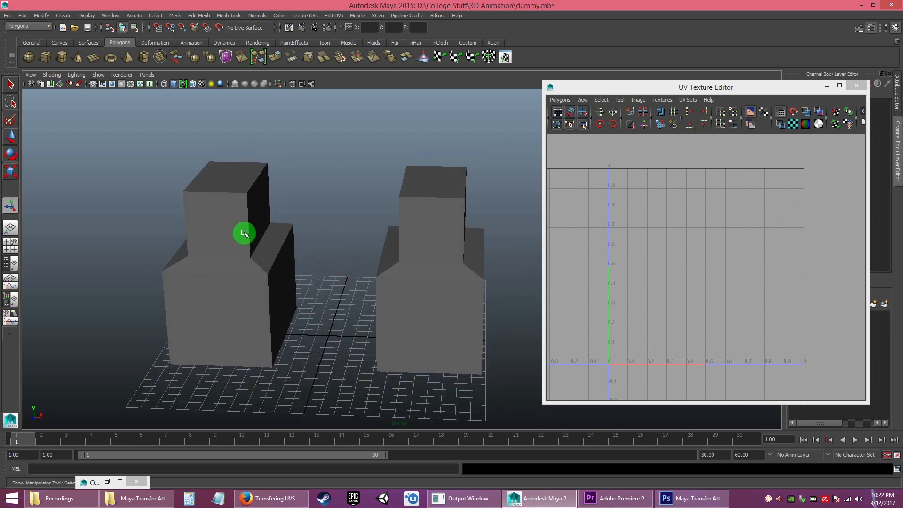
pyautogui.click(244, 233)
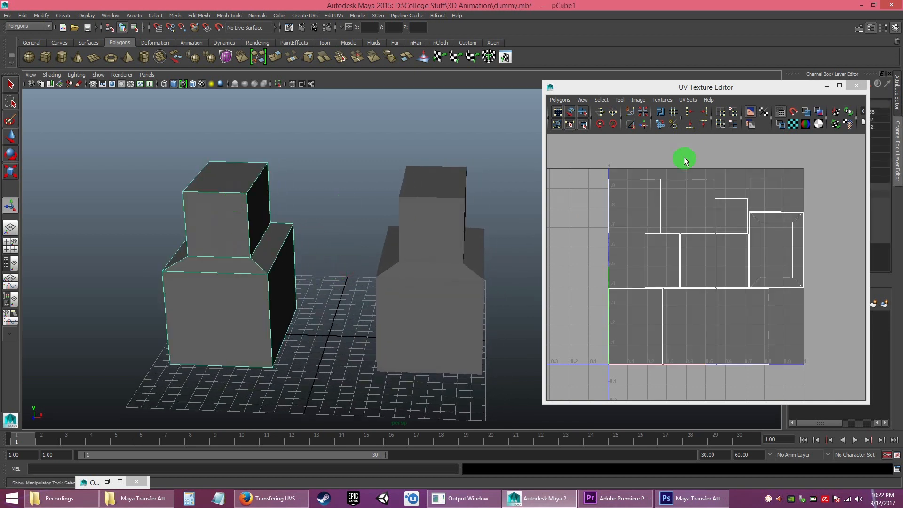
pyautogui.moveTo(704, 86); pyautogui.dragTo(671, 95)
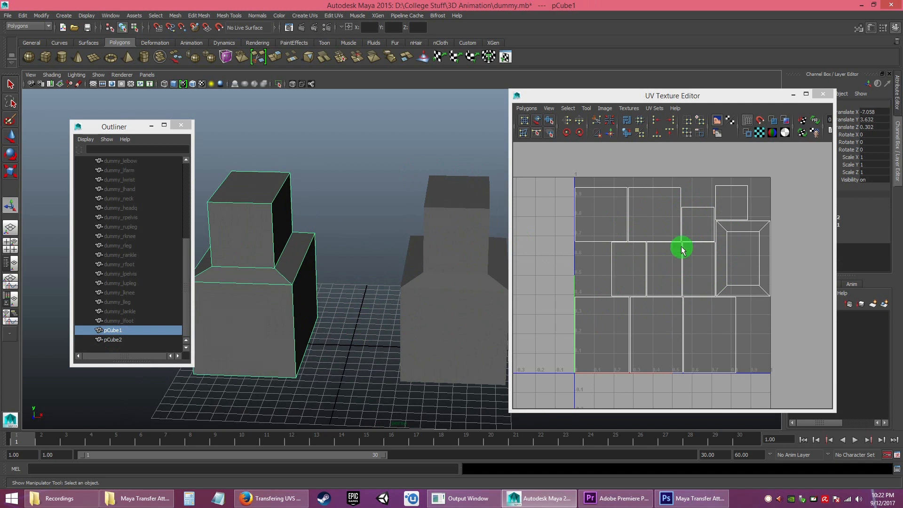
pyautogui.click(112, 339)
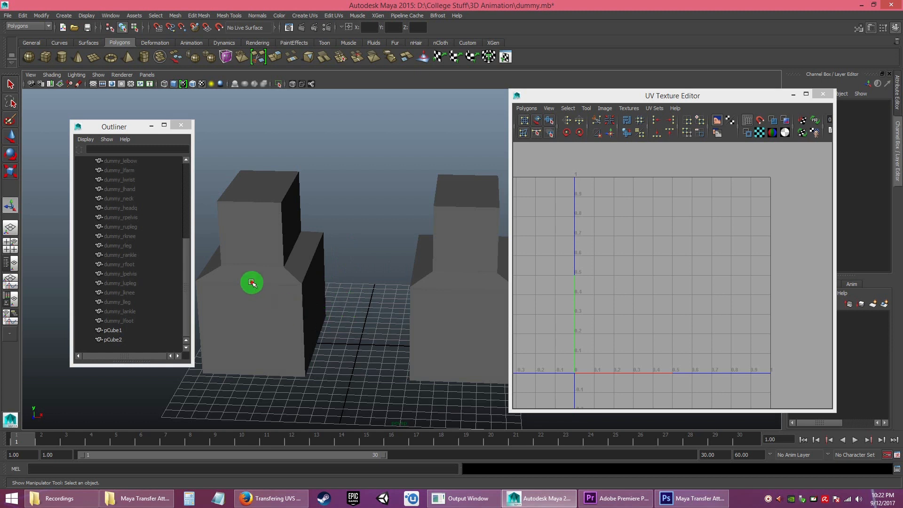
# Select the left block pCube1, then Shift-select the right block pCube2 as target
pyautogui.click(264, 276)
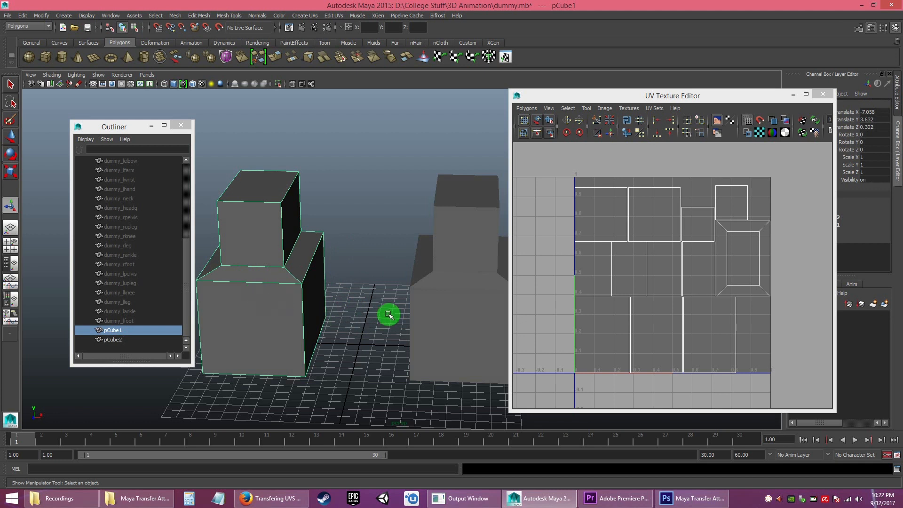
pyautogui.click(459, 259)
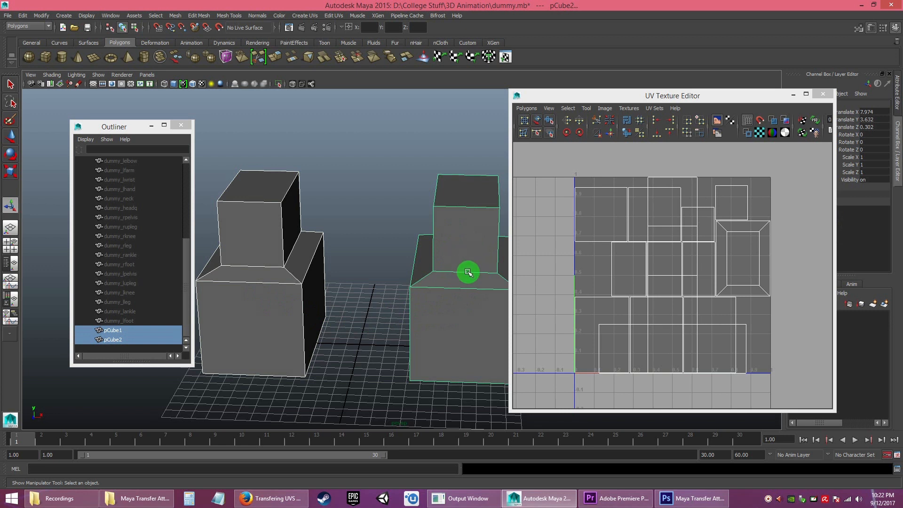
pyautogui.moveTo(444, 246)
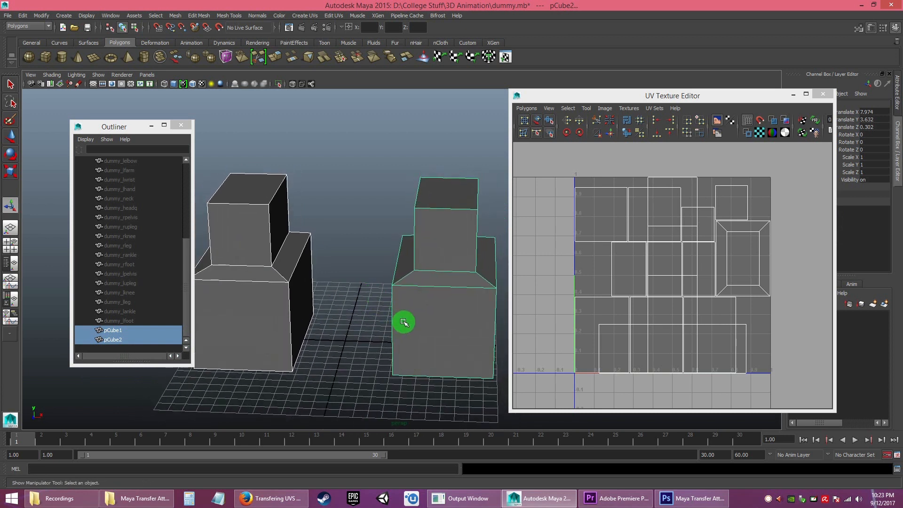
pyautogui.moveTo(458, 232)
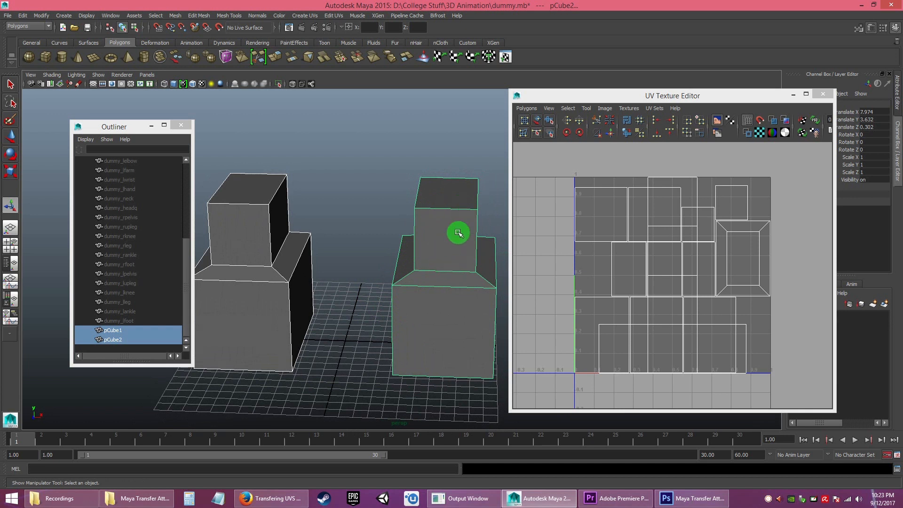
pyautogui.moveTo(443, 251)
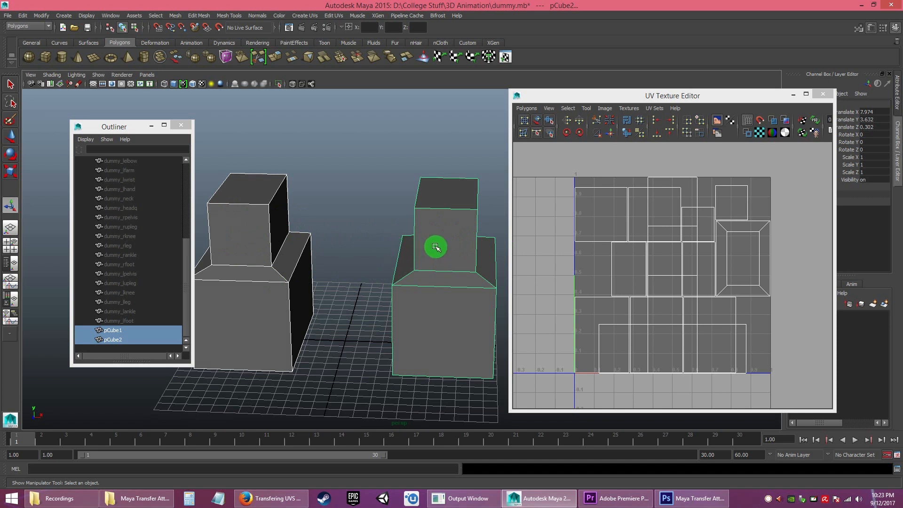
pyautogui.moveTo(277, 216)
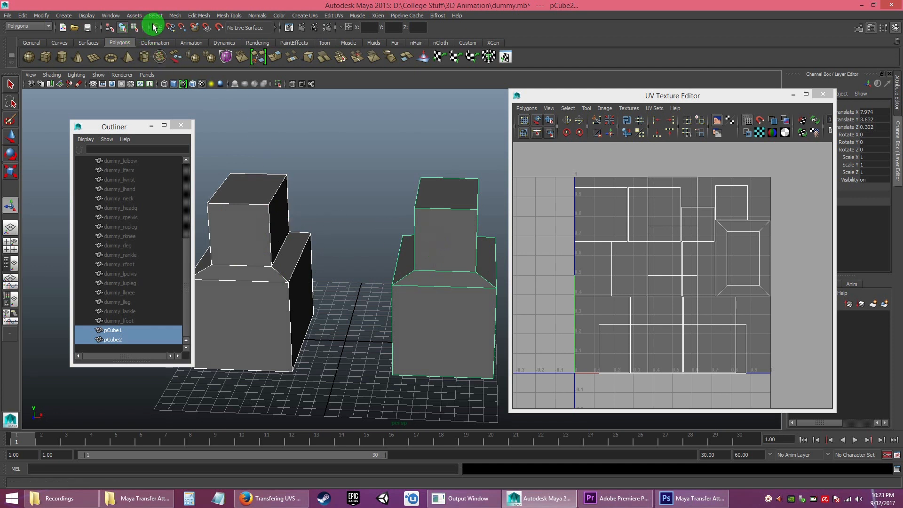
# Transfer all UV sets from pCube1 to pCube2 via Transfer Attributes with Component sample space
pyautogui.click(175, 16)
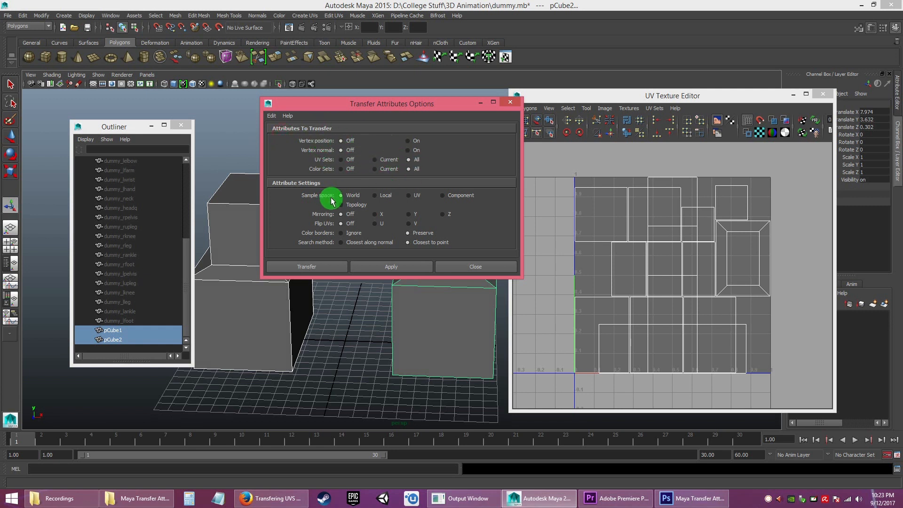
pyautogui.moveTo(335, 215)
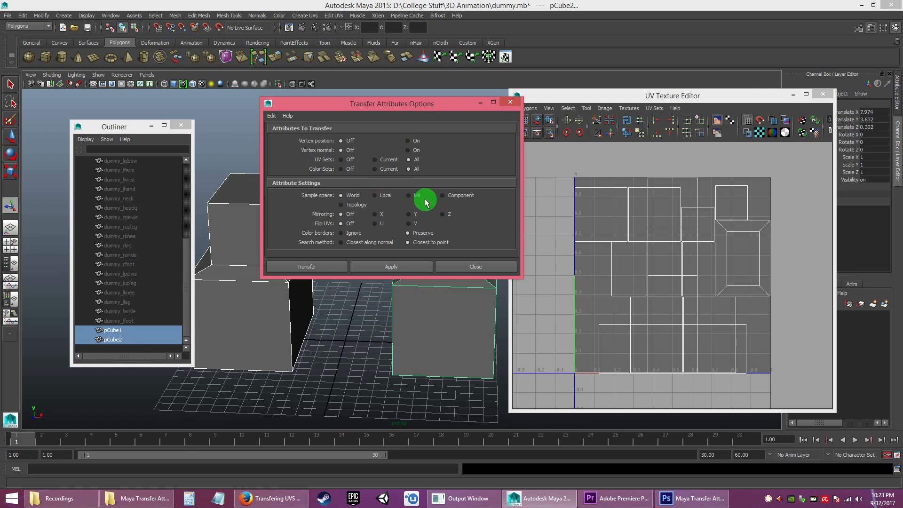
pyautogui.moveTo(443, 198)
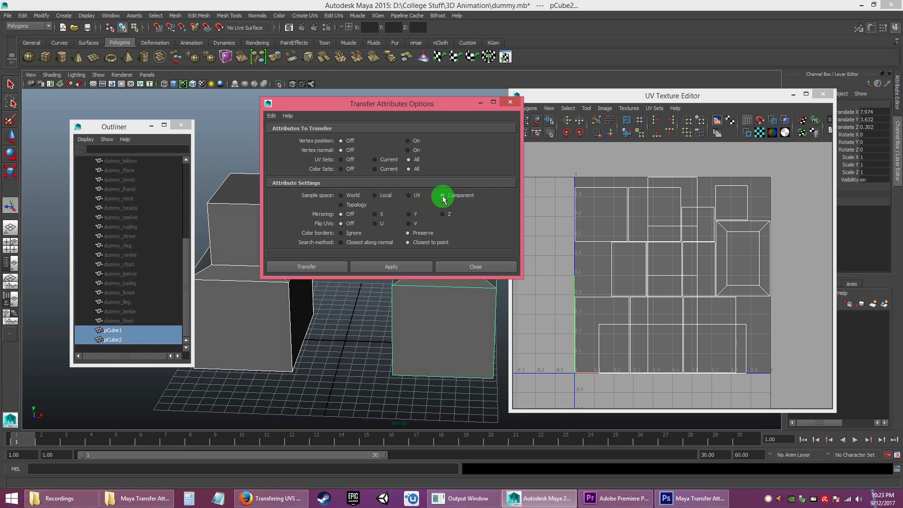
pyautogui.click(451, 195)
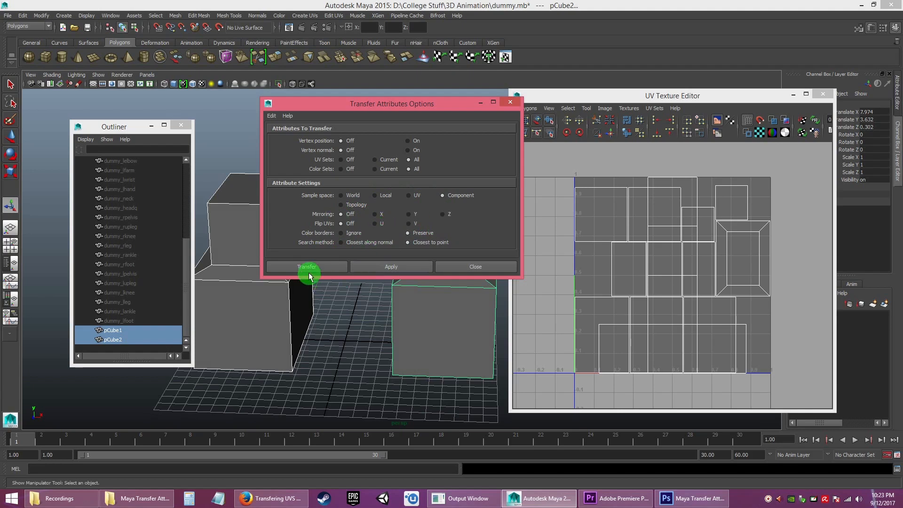
pyautogui.click(307, 266)
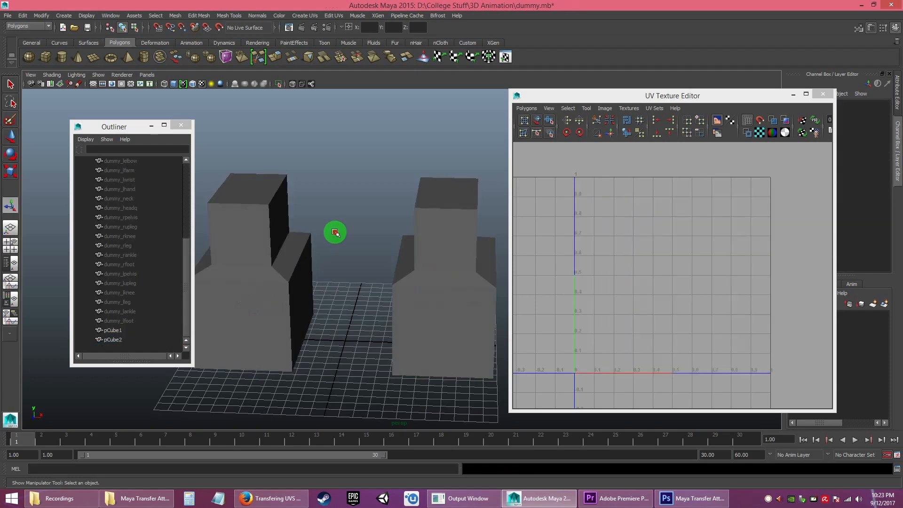
# Select pCube2 alone to confirm its UV layout now matches pCube1's
pyautogui.click(113, 330)
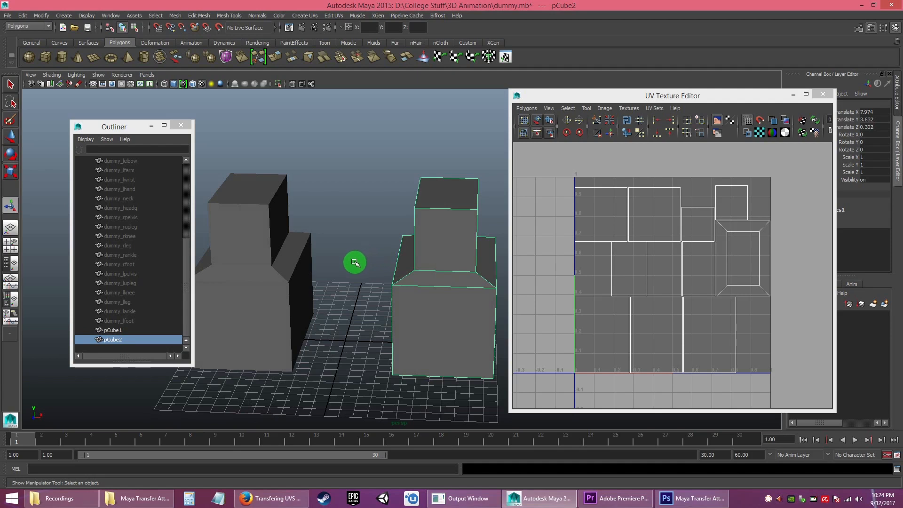
pyautogui.moveTo(361, 277)
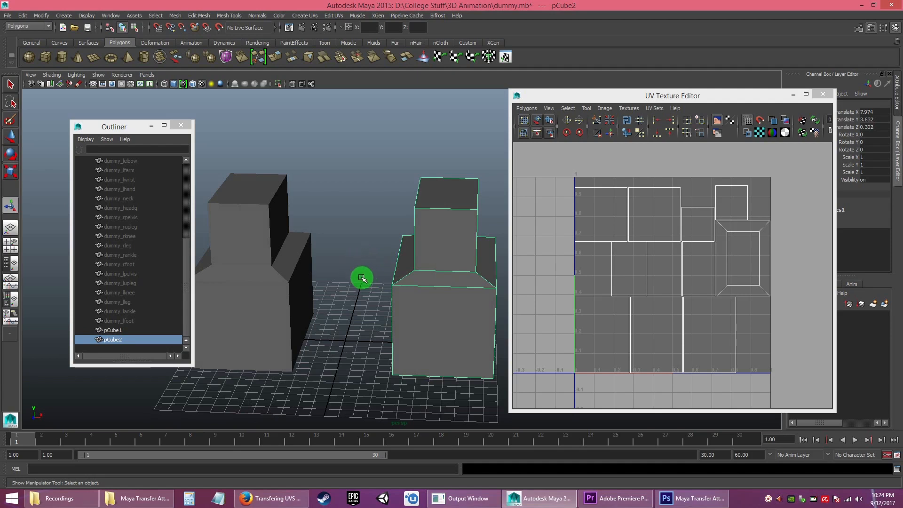